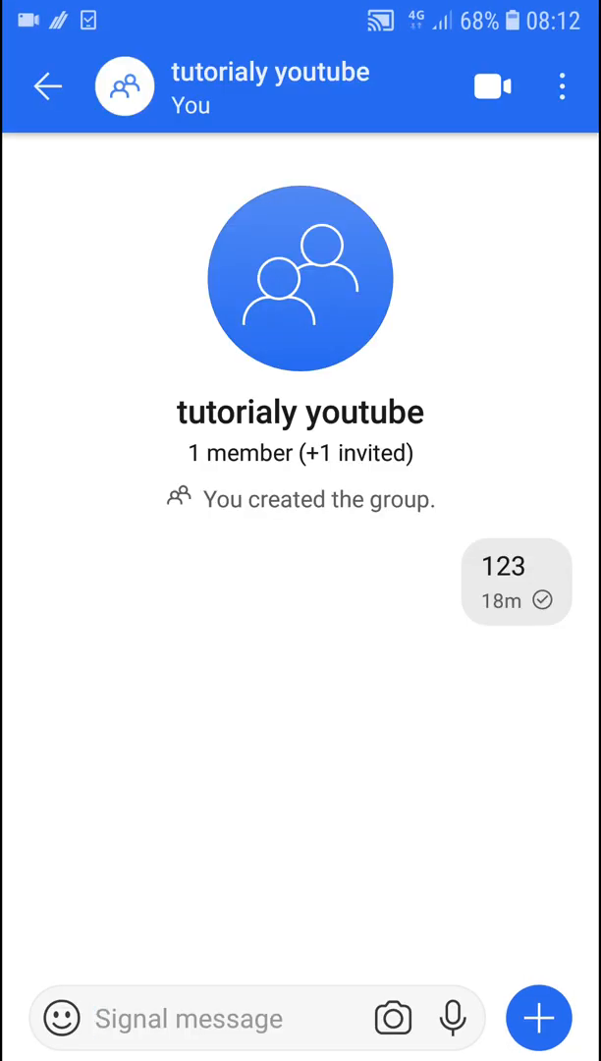
Step: Start a file attachment in the 'tutorialy youtube' chat, reaching the Android file picker
{"action": "left_click", "coordinate": [538, 578]}
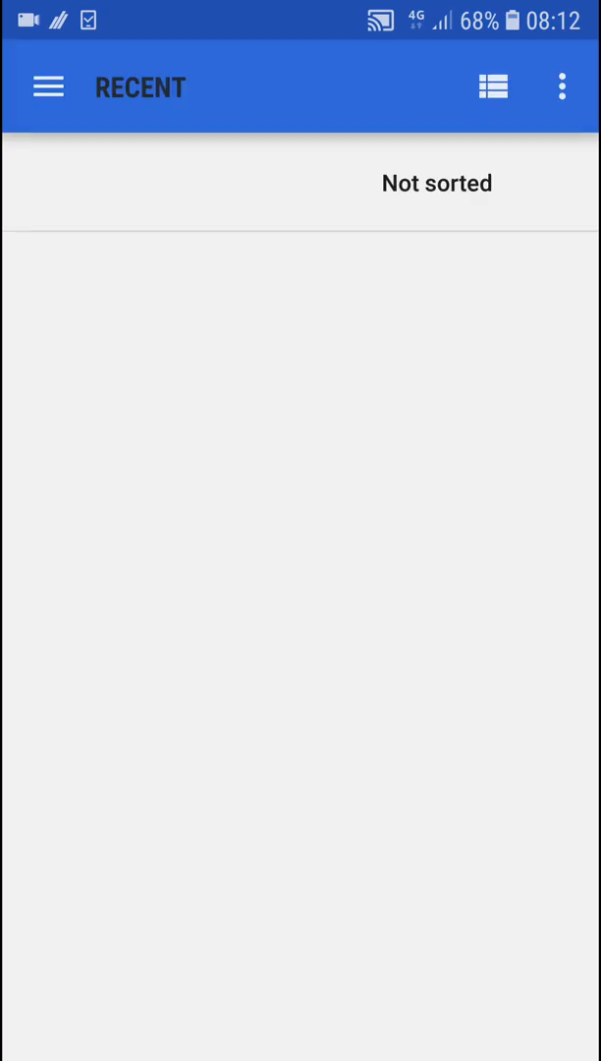
Step: Send the screenshot image to the group, then delete it for everyone and confirm
{"action": "left_click", "coordinate": [493, 87]}
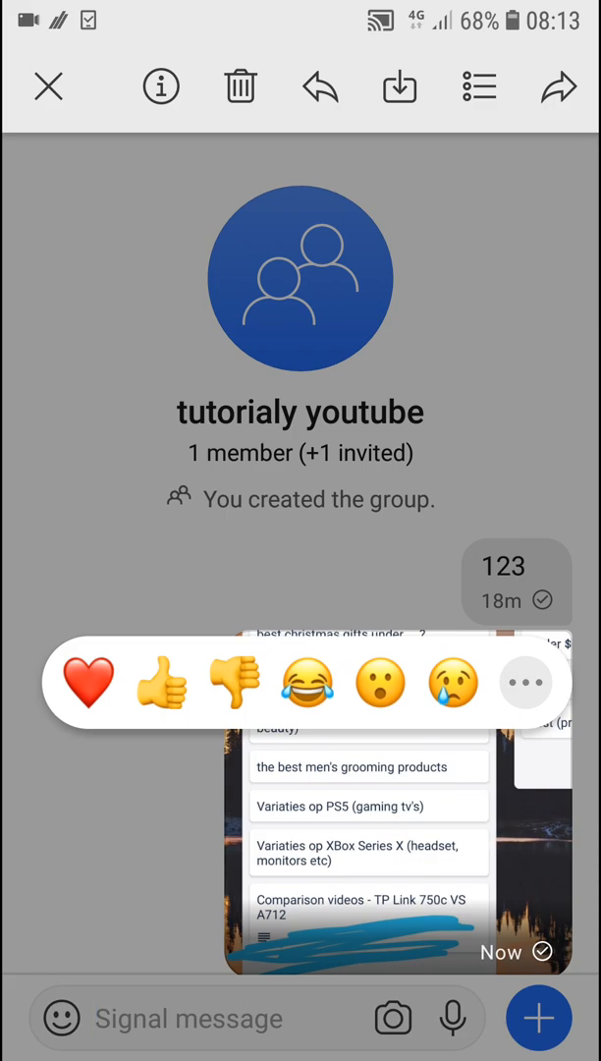
{"action": "left_click", "coordinate": [240, 86]}
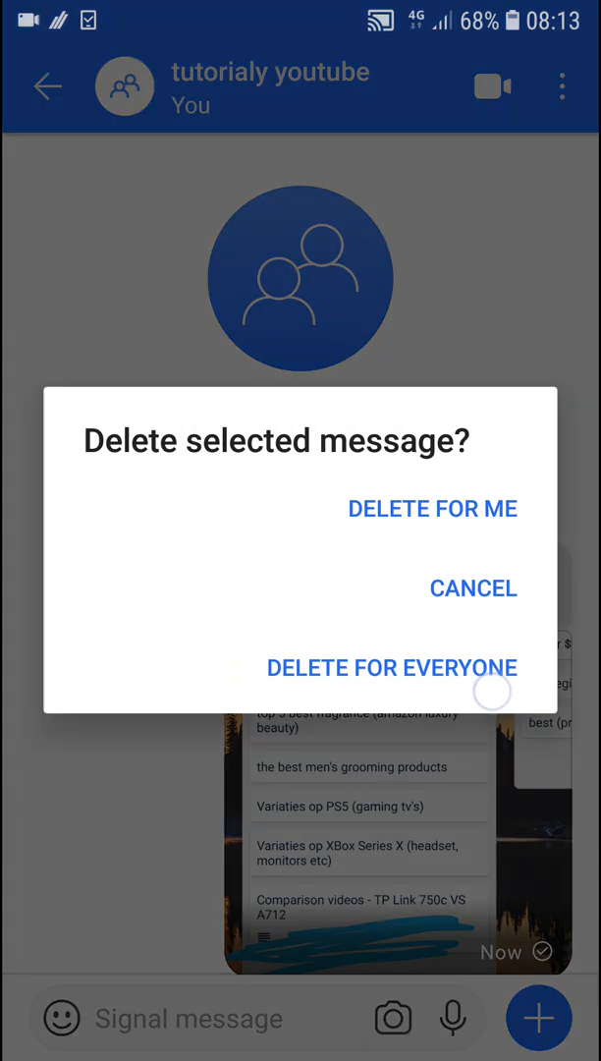
{"action": "left_click", "coordinate": [391, 668]}
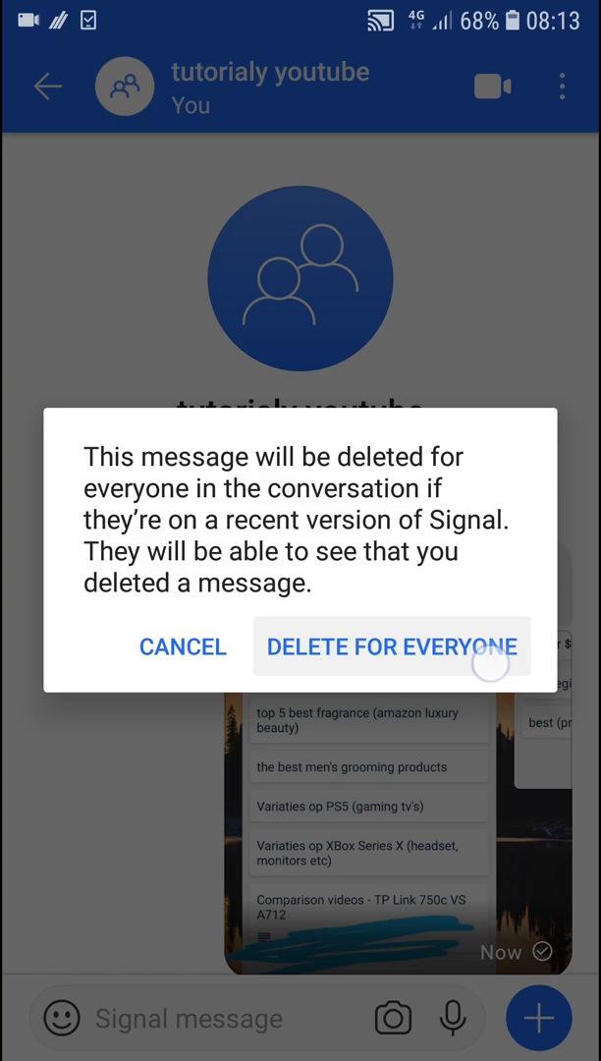
{"action": "left_click", "coordinate": [389, 646]}
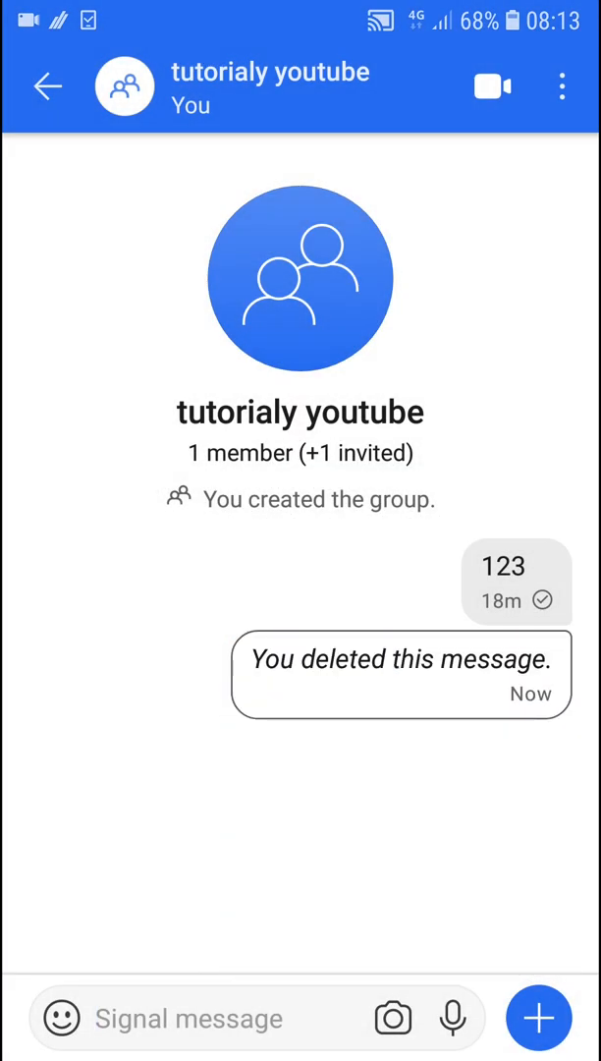